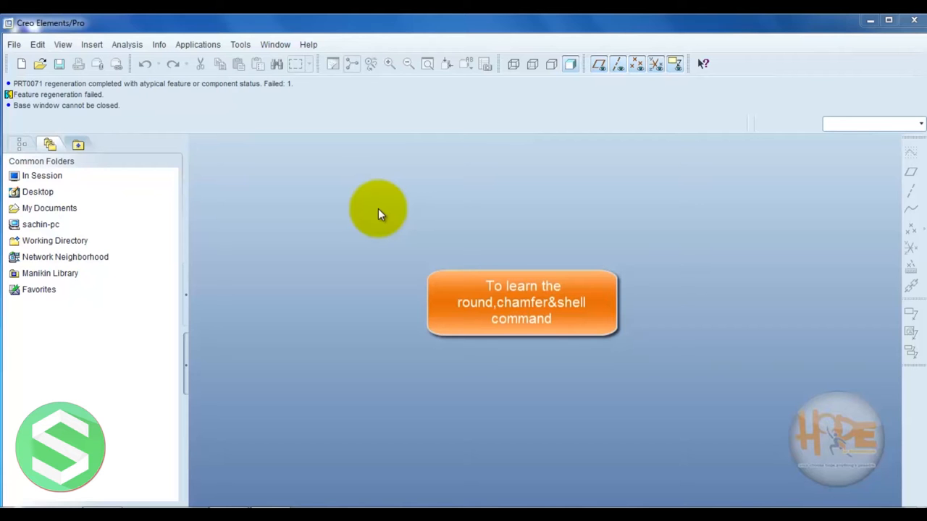
mouse_move(378, 212)
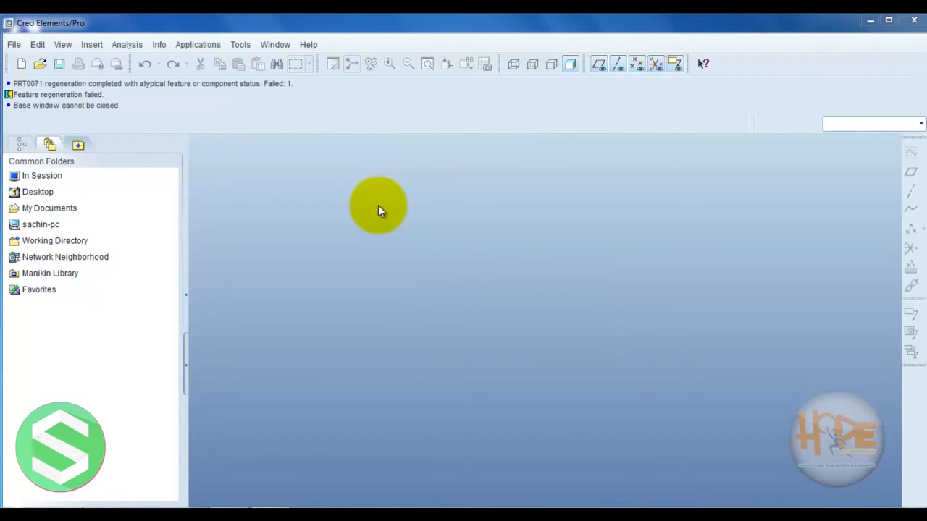
- Create the new solid part prt0072 from File > New
click(13, 44)
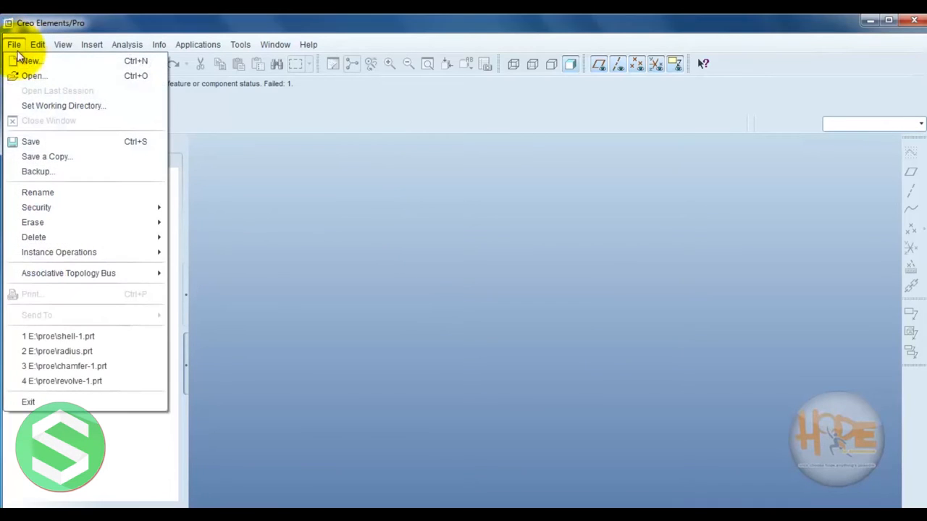
click(31, 60)
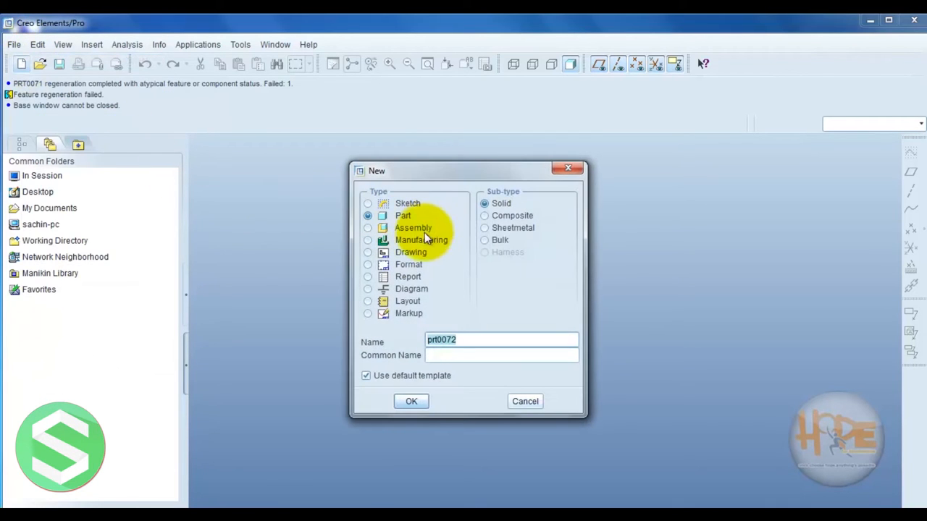
click(410, 401)
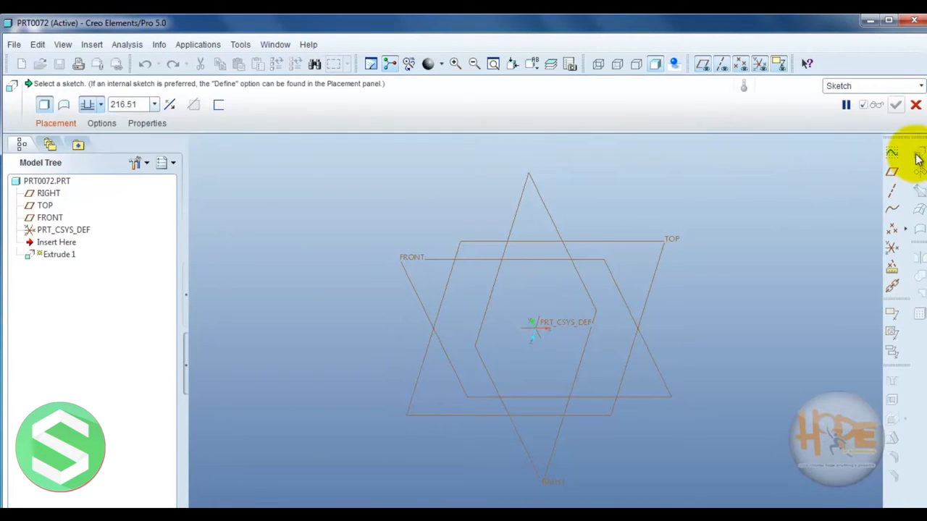
- Sketch a rectangle around the origin on the FRONT plane
click(56, 123)
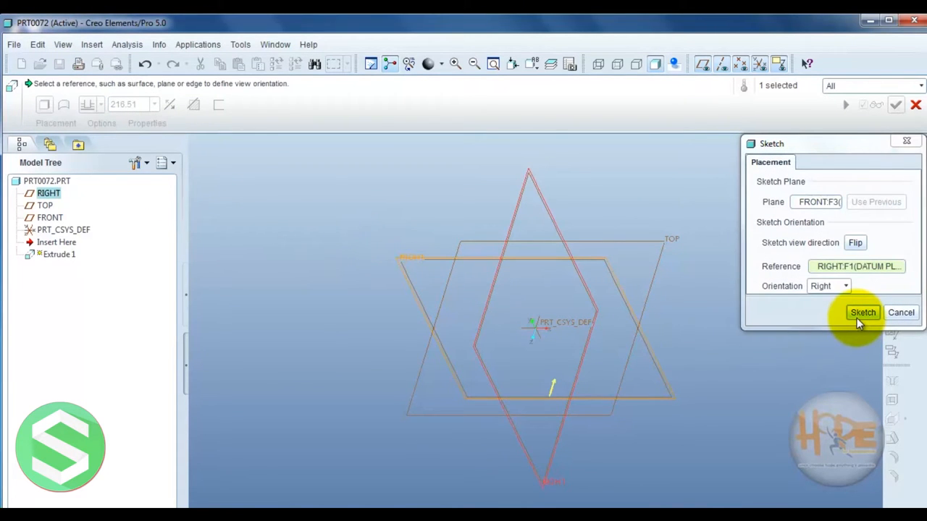
click(863, 313)
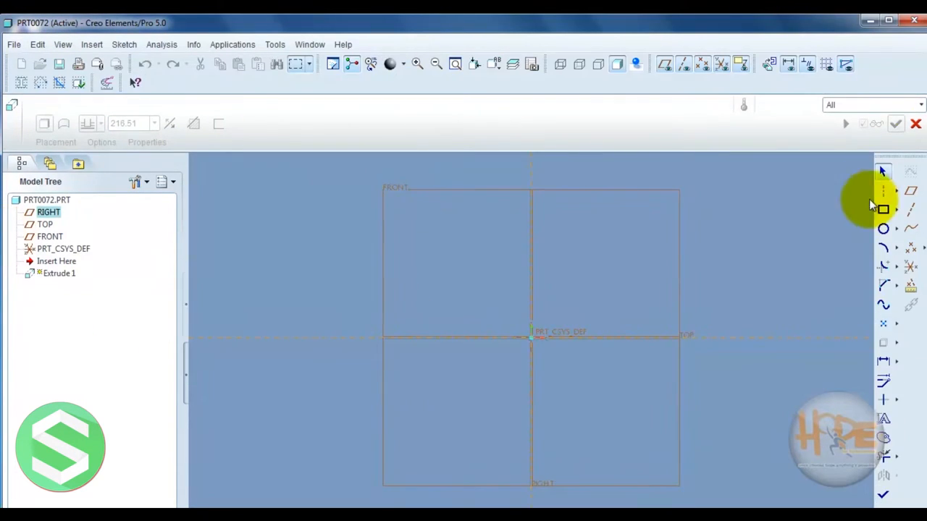
click(883, 209)
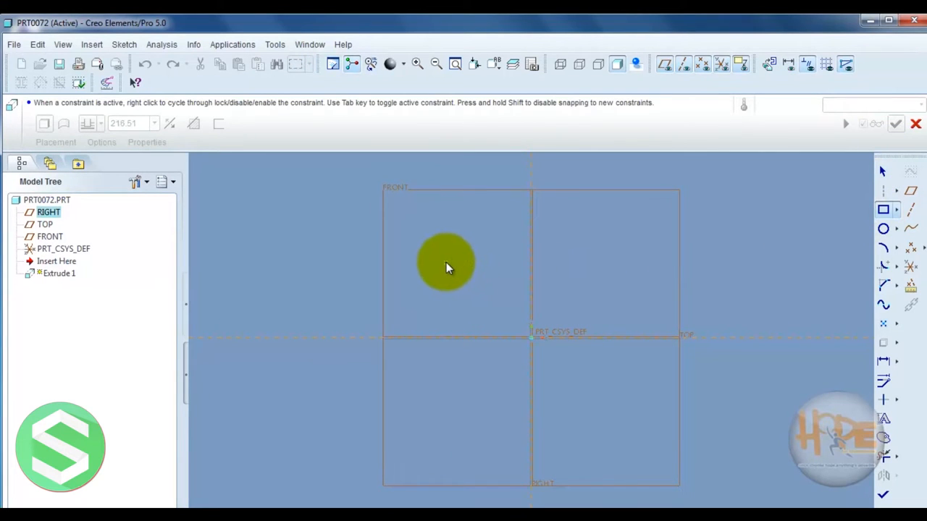
drag(445, 263, 645, 435)
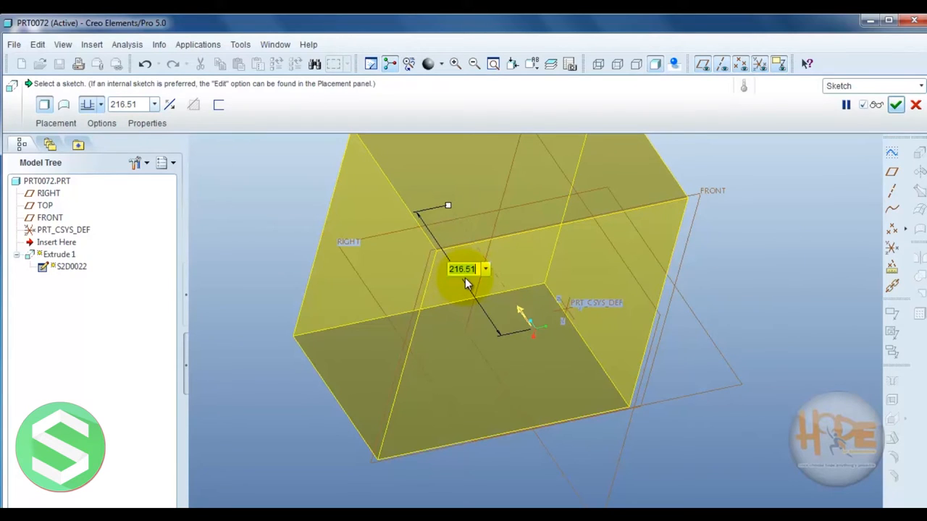
- Set the extrusion depth to 80.00 and finish the block
text(80.00)
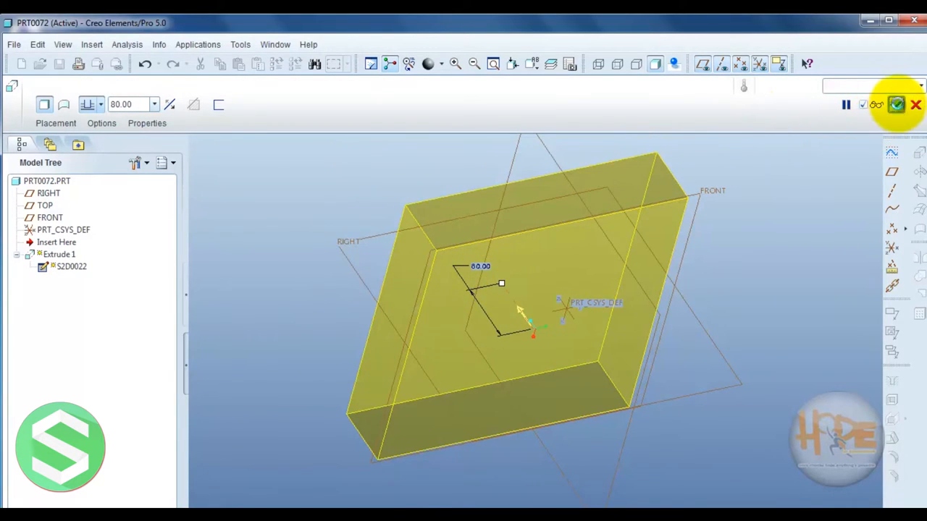
click(896, 105)
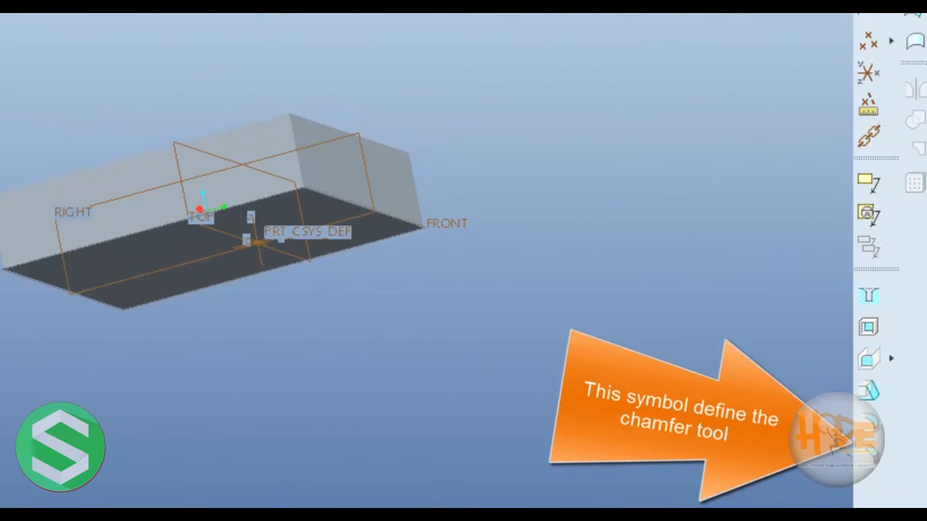
- Start an Edge Chamfer feature, defaulting to D x D at 10
click(91, 44)
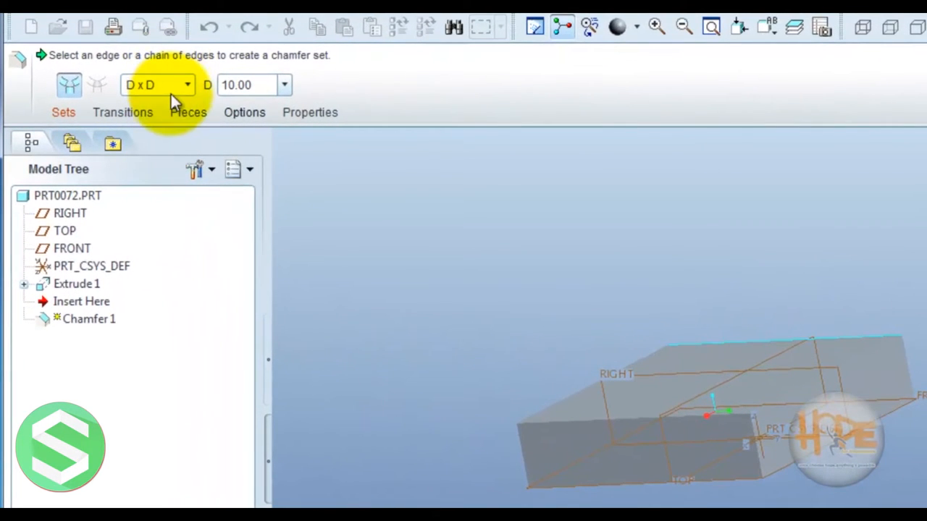
- Try the D1 x D2 and Angle x D chamfer schemes, ending on 45 x D
click(157, 84)
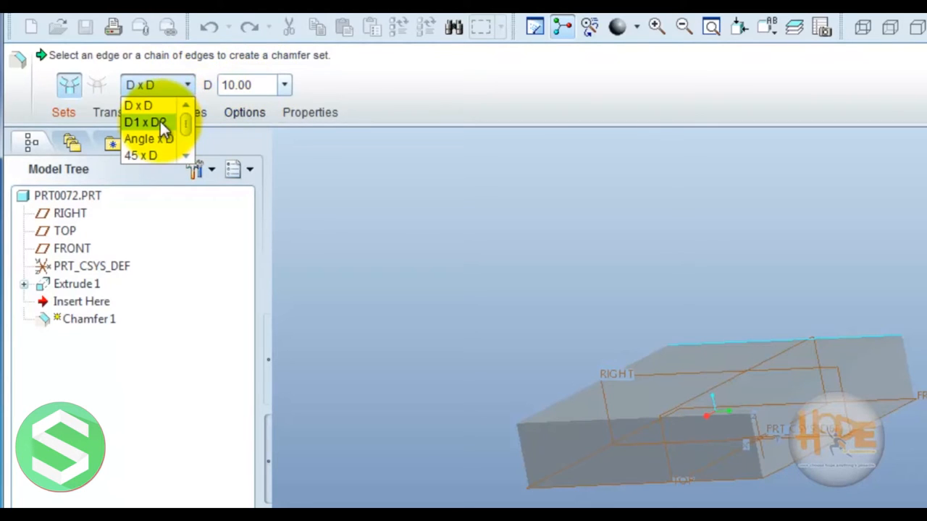
click(146, 121)
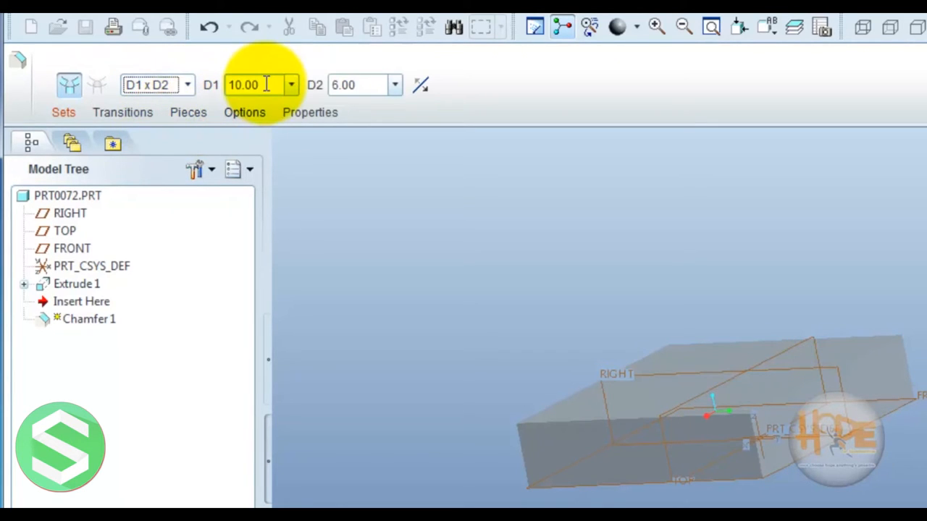
mouse_move(261, 84)
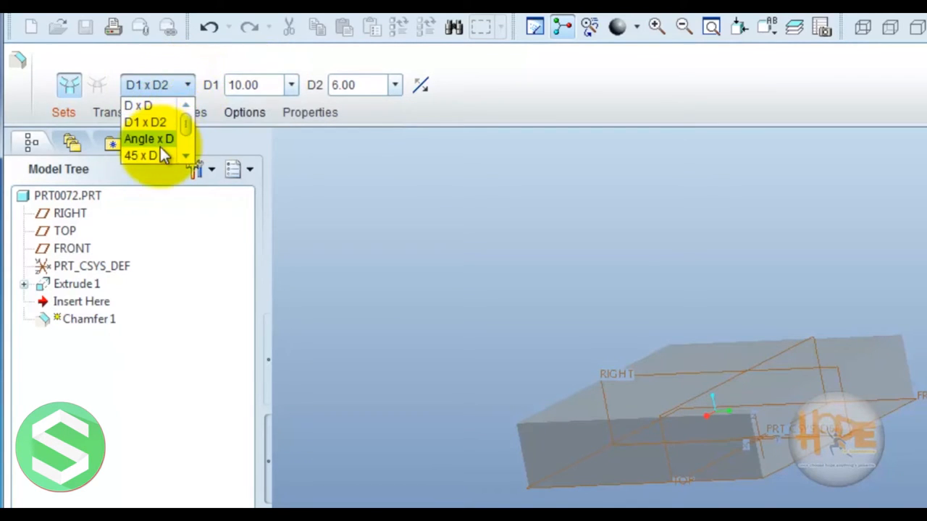
click(149, 139)
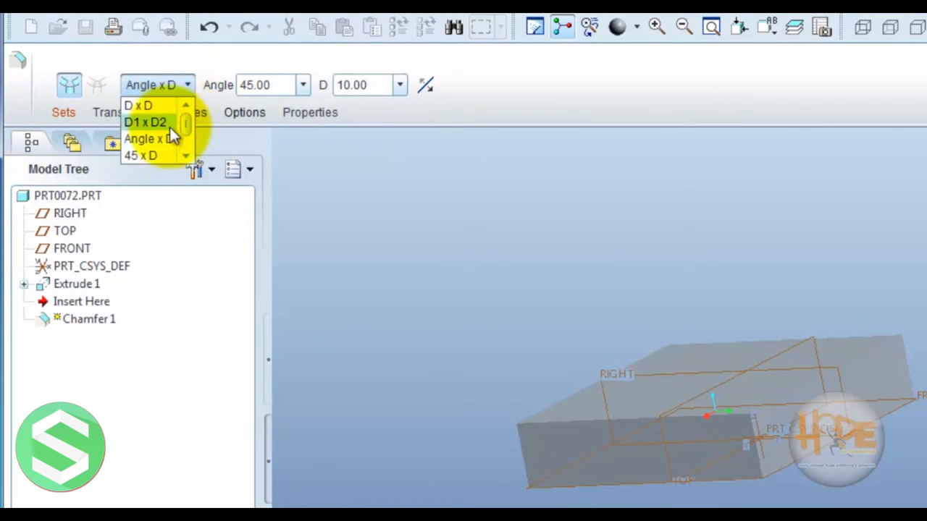
click(140, 155)
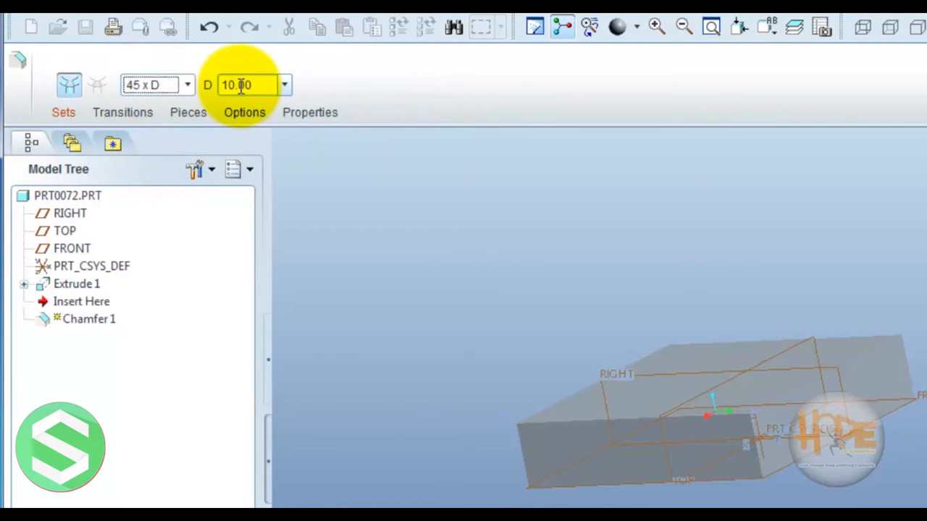
mouse_move(263, 85)
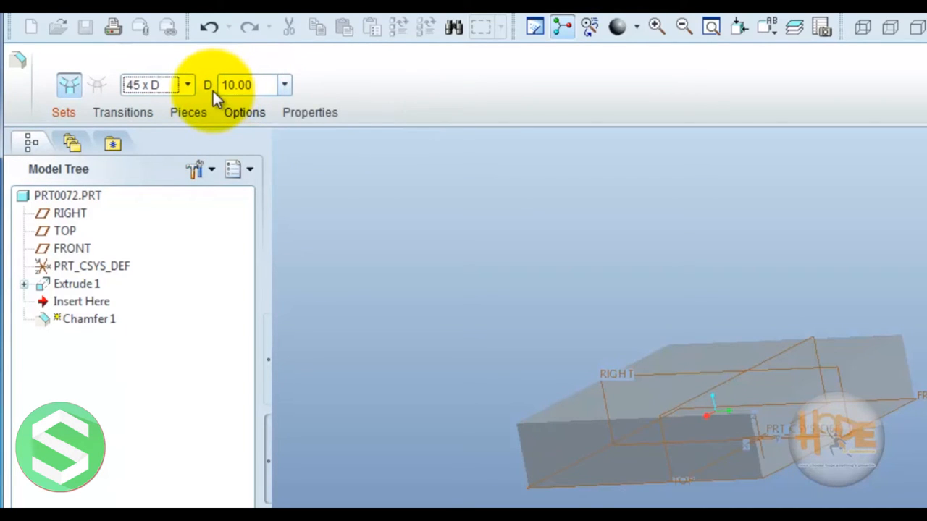
mouse_move(297, 181)
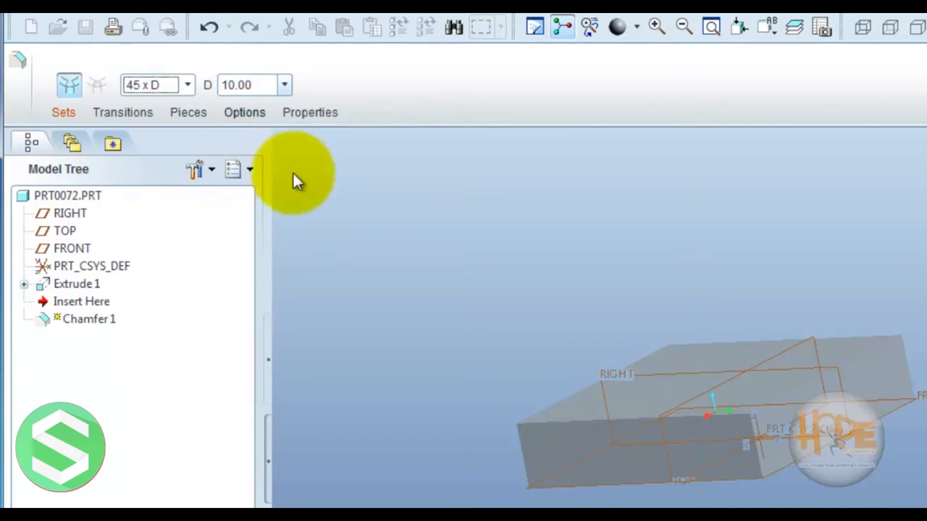
mouse_move(178, 87)
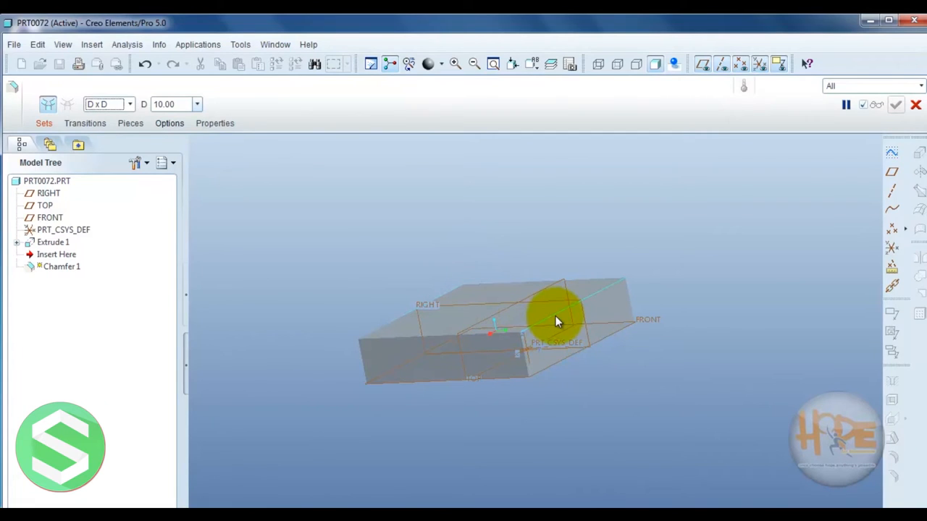
- Chamfer two top block edges at 15 and finish the feature
click(558, 312)
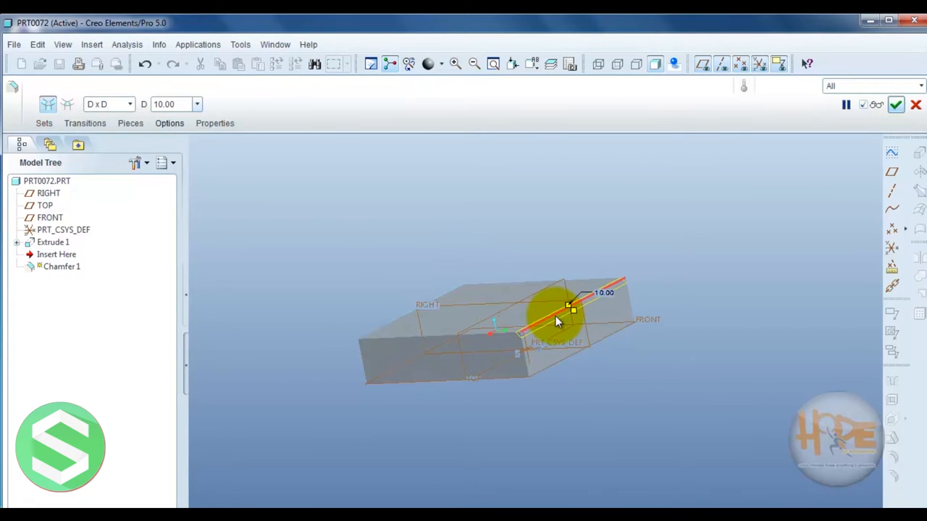
mouse_move(492, 326)
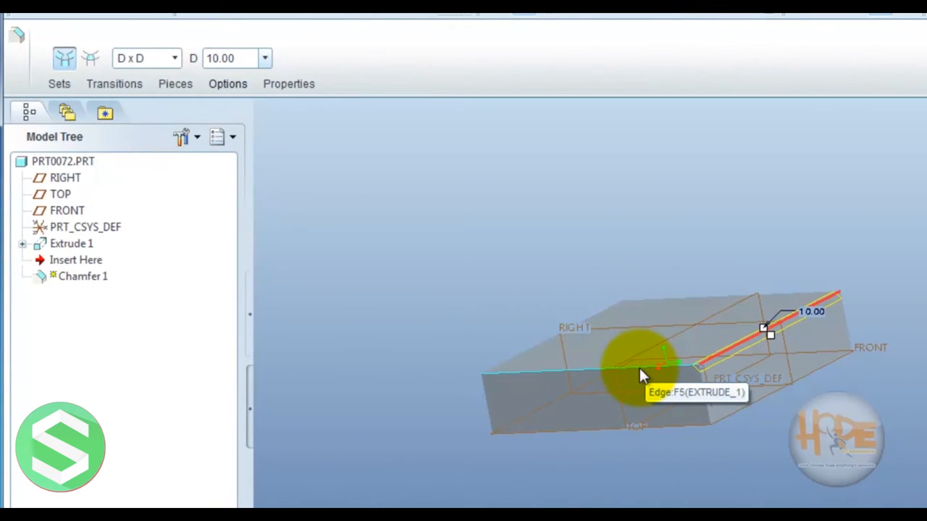
mouse_move(710, 428)
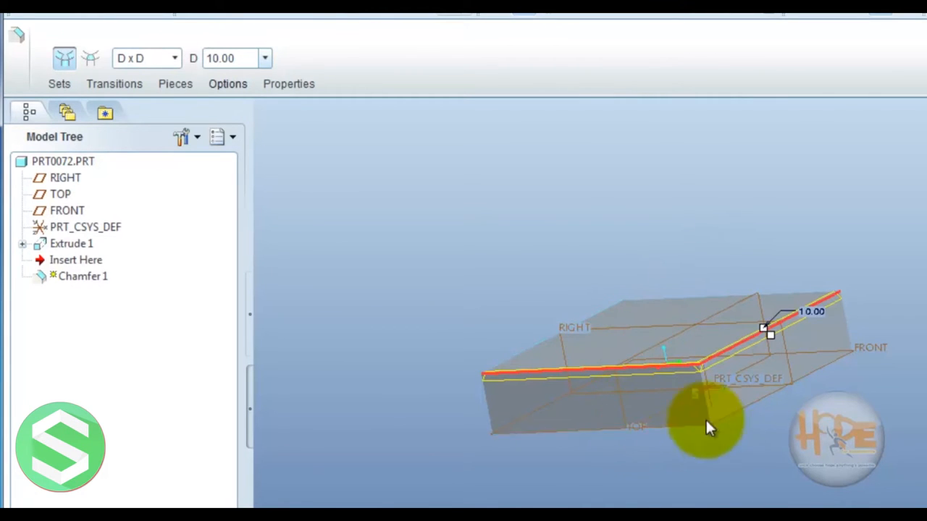
mouse_move(814, 322)
text(15)
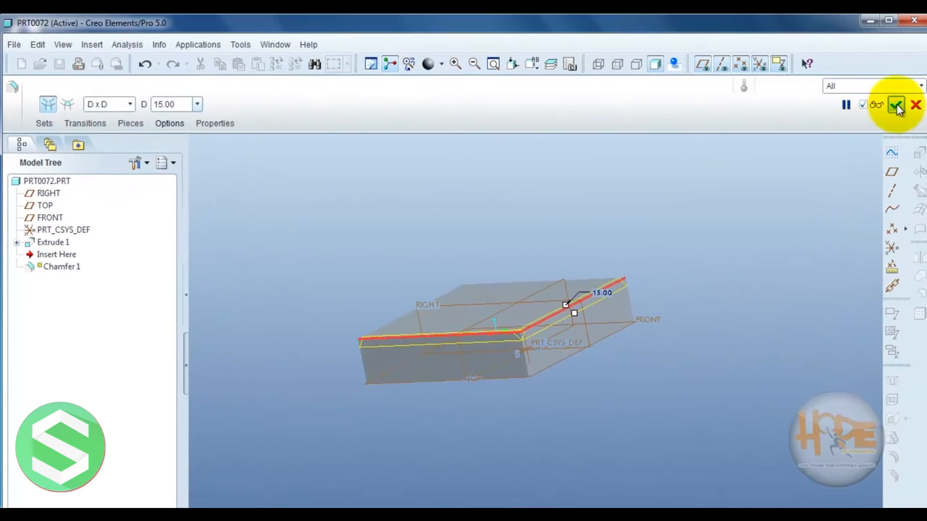
click(897, 105)
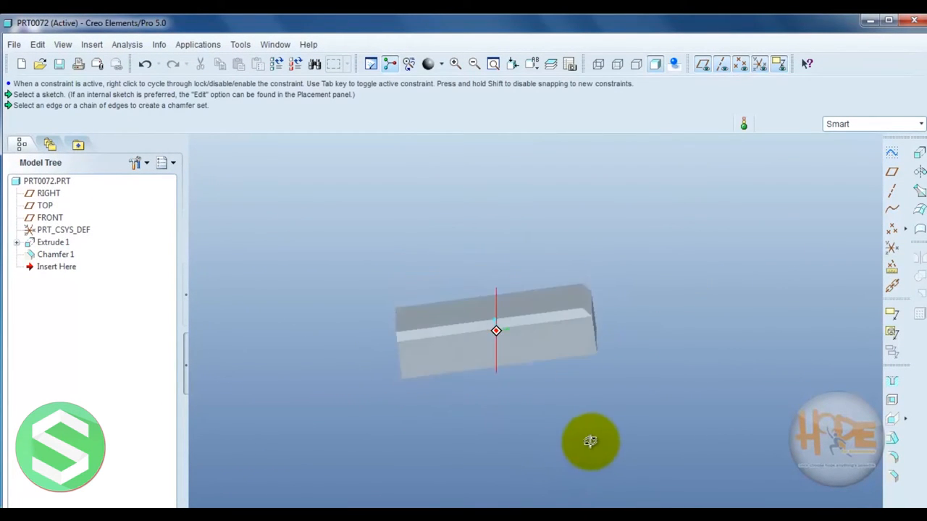
drag(590, 442, 517, 412)
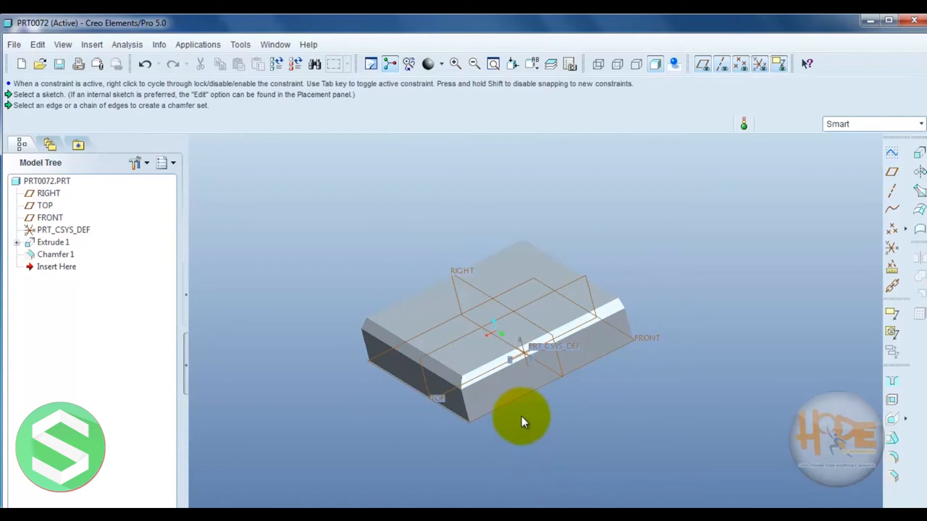
drag(525, 422, 518, 413)
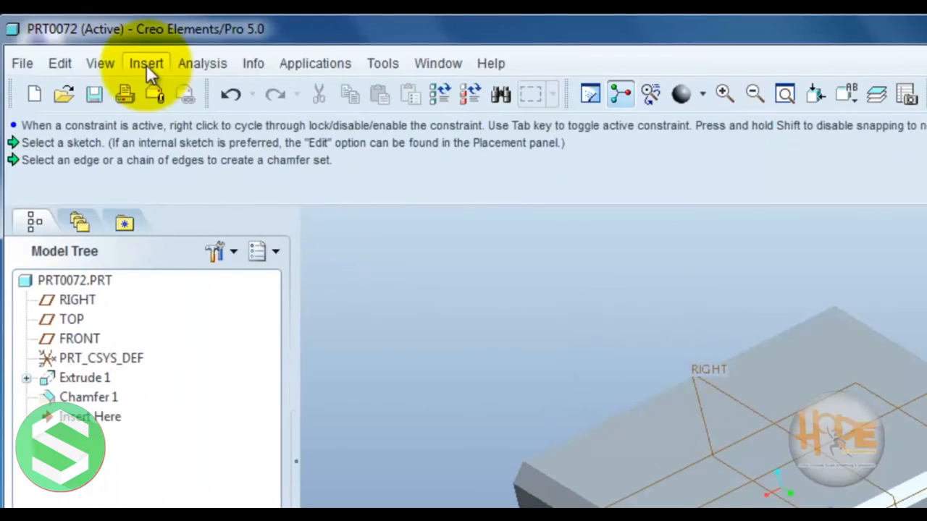
- Insert a Round feature from the Insert menu and show its Sets panel
click(145, 63)
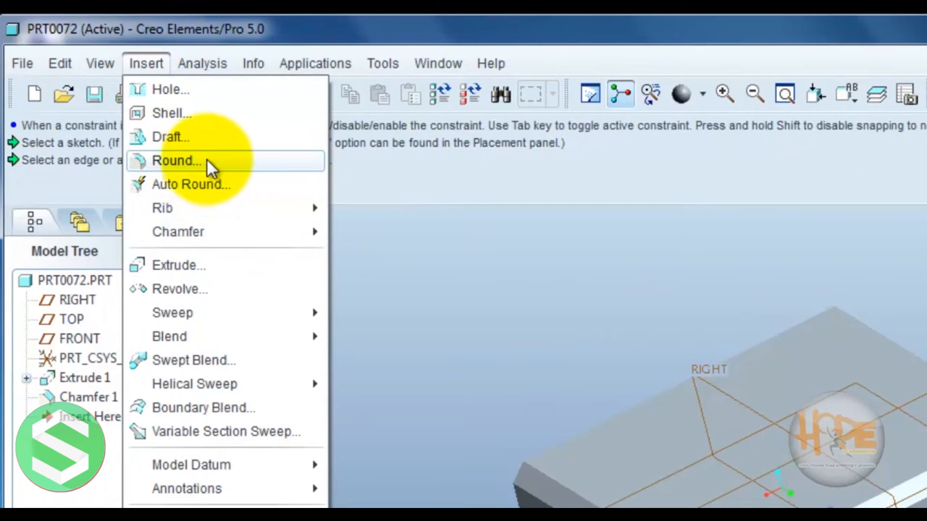
click(176, 160)
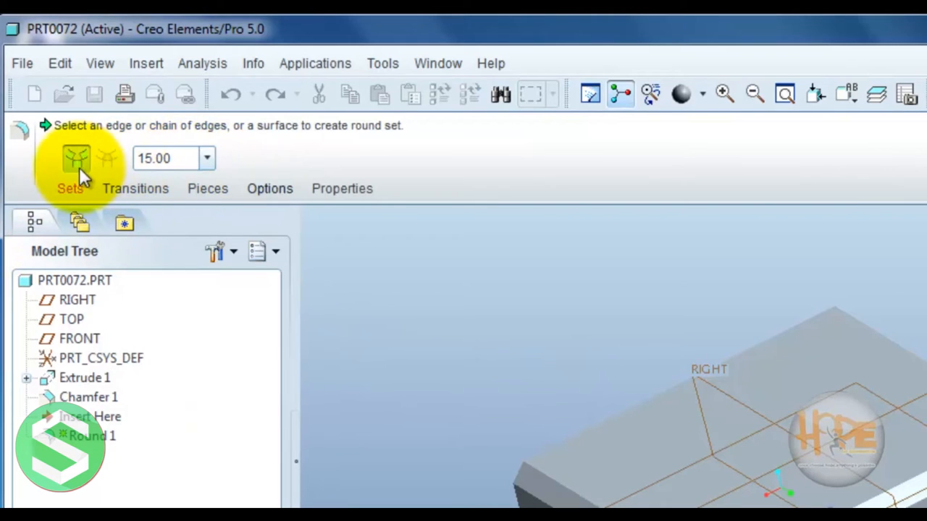
click(70, 188)
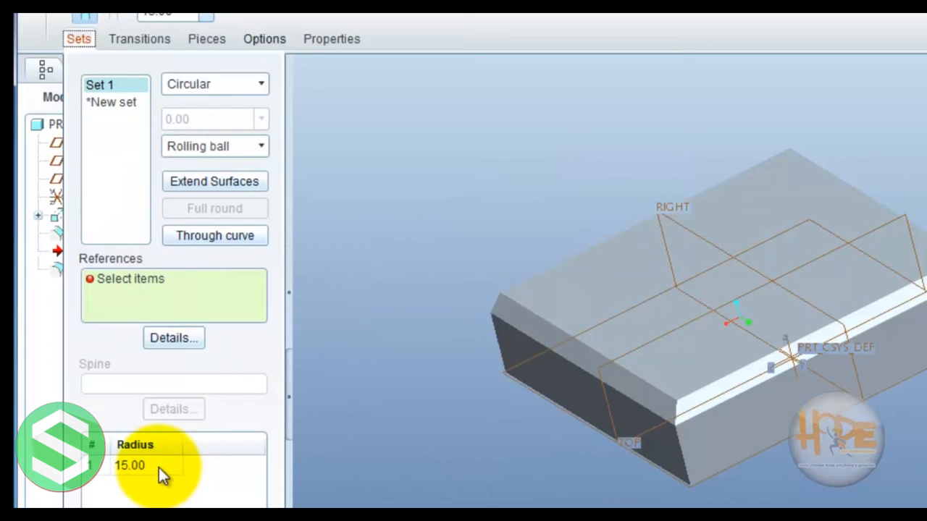
mouse_move(156, 333)
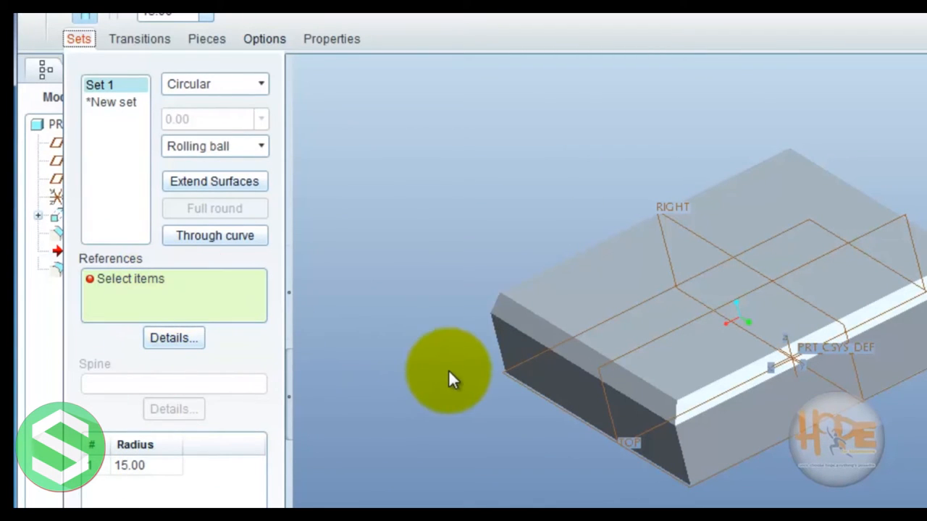
mouse_move(442, 416)
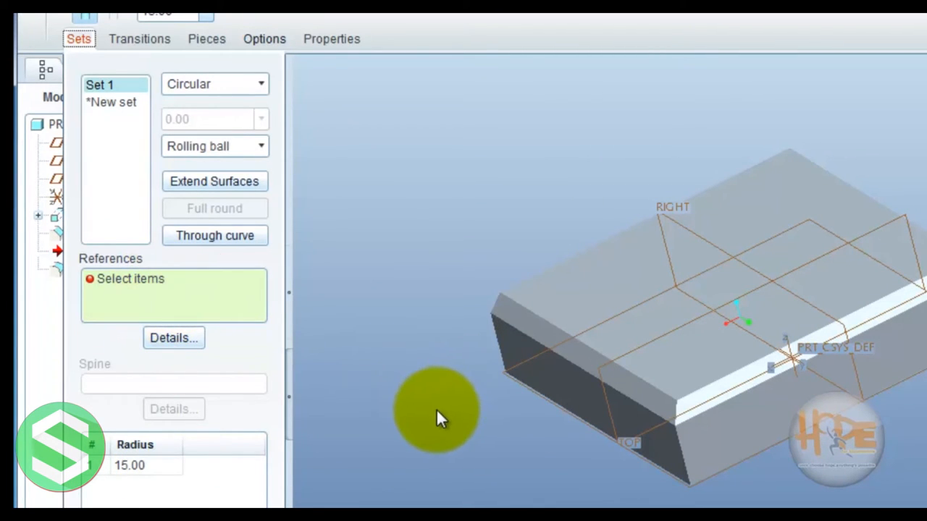
mouse_move(416, 423)
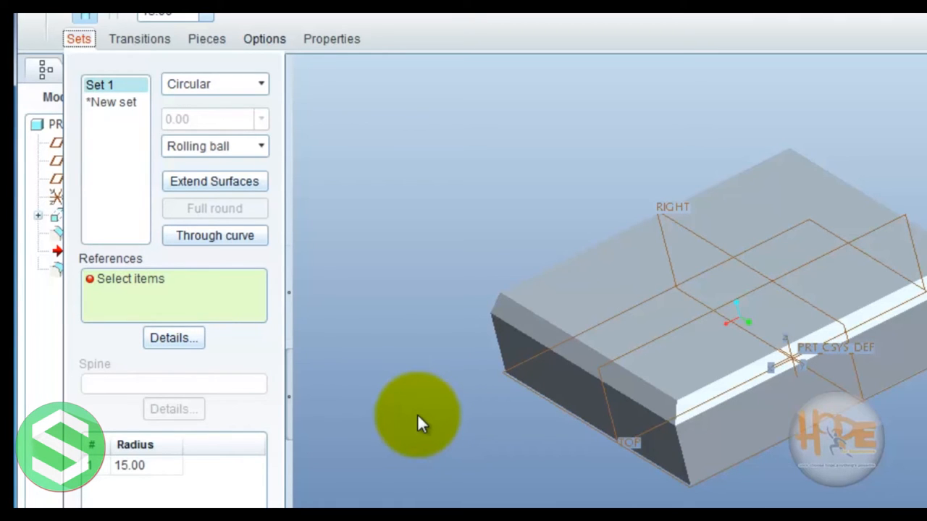
- Select the chamfered edge for the round and add a second radius point
drag(420, 424, 604, 464)
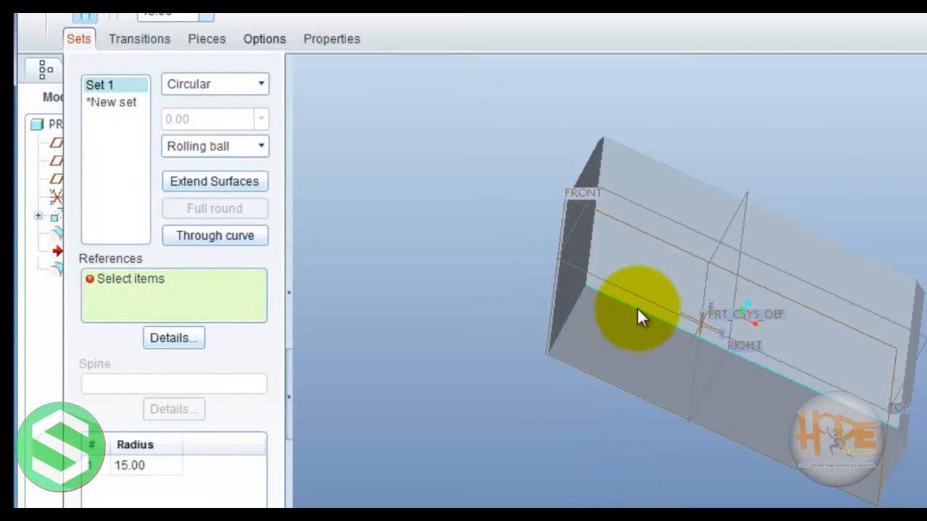
click(641, 318)
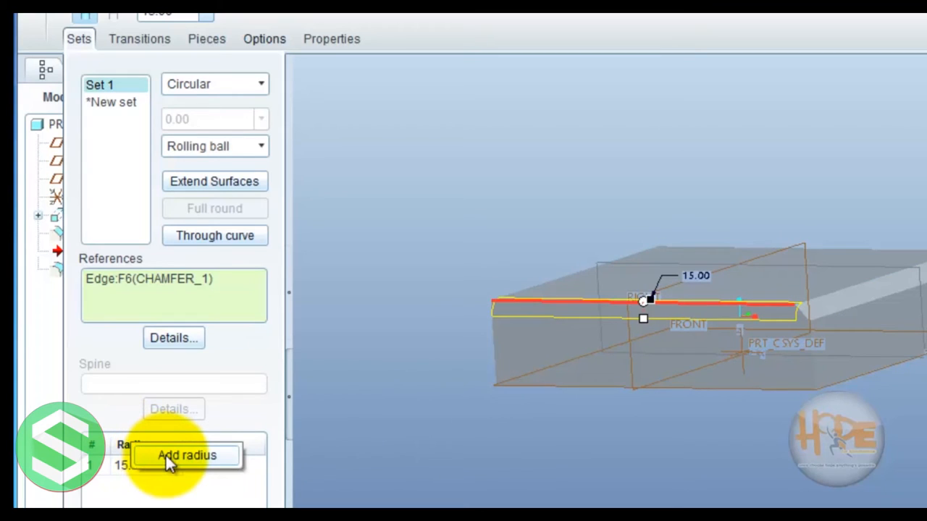
click(186, 455)
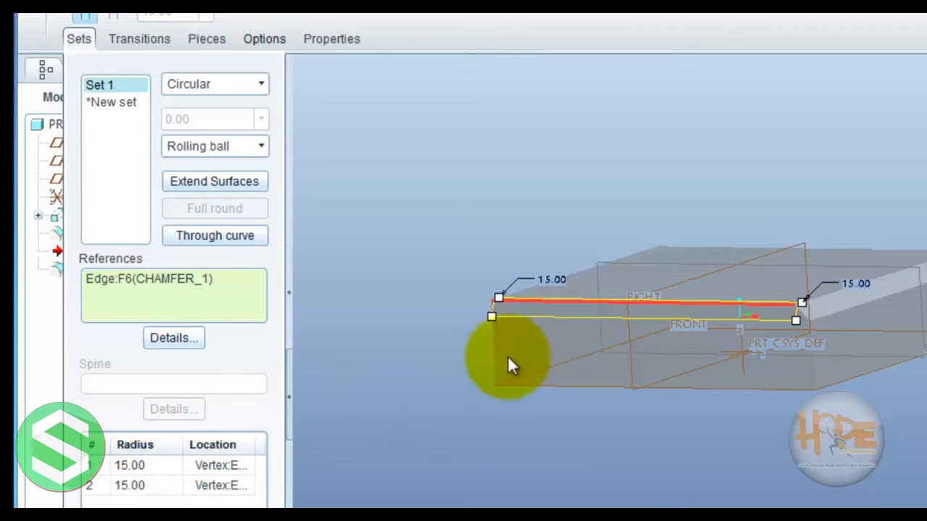
mouse_move(851, 290)
text(10)
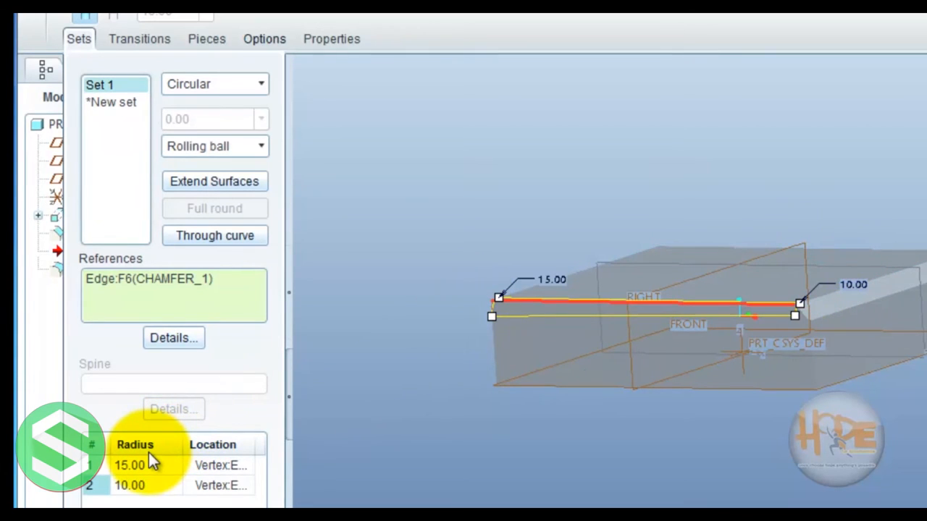
- Add a third radius point to the round and set it to 5.00
right_click(130, 465)
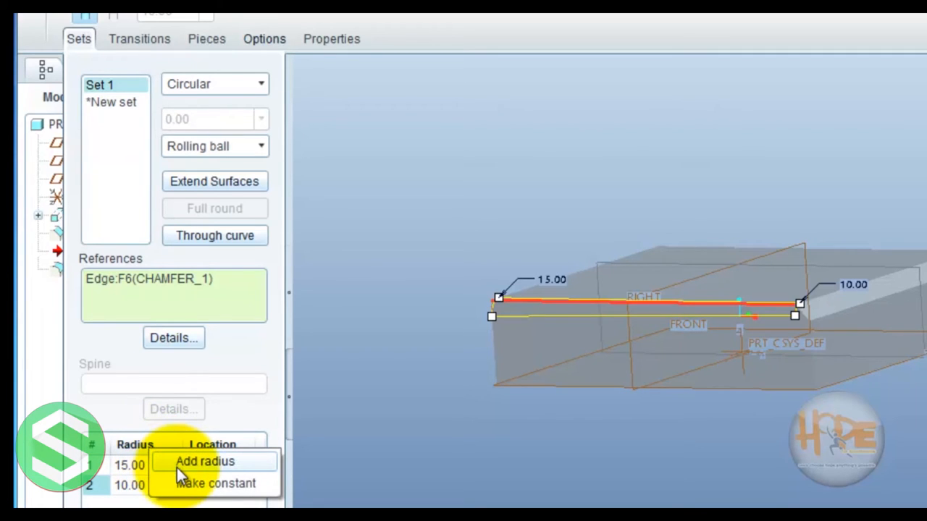
click(204, 461)
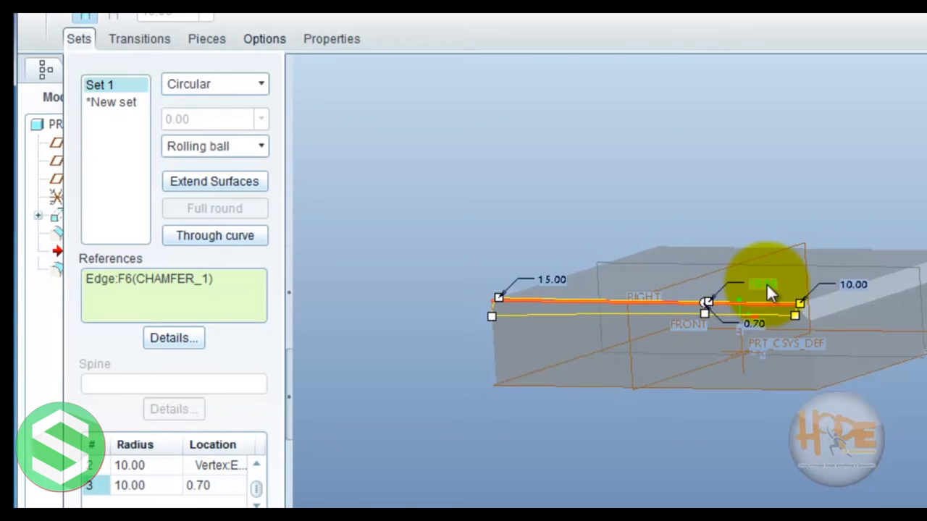
double_click(757, 284)
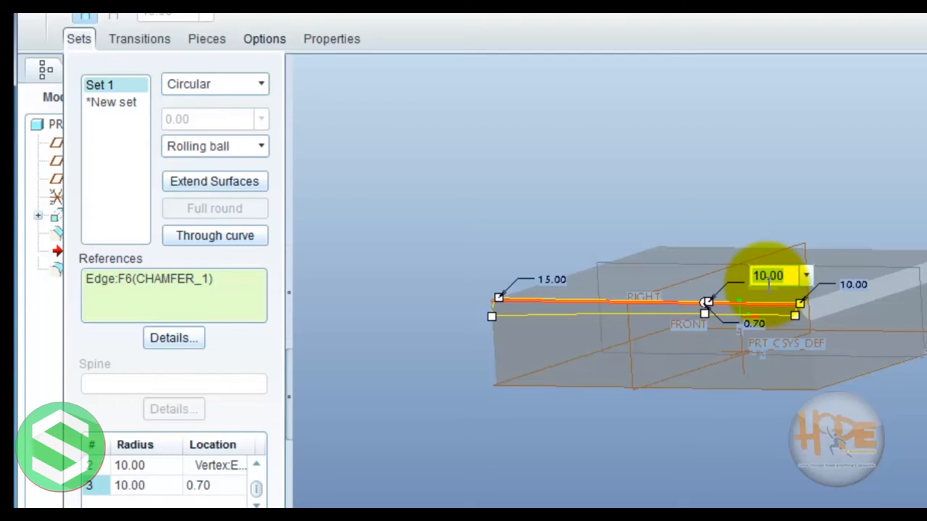
text(5.00)
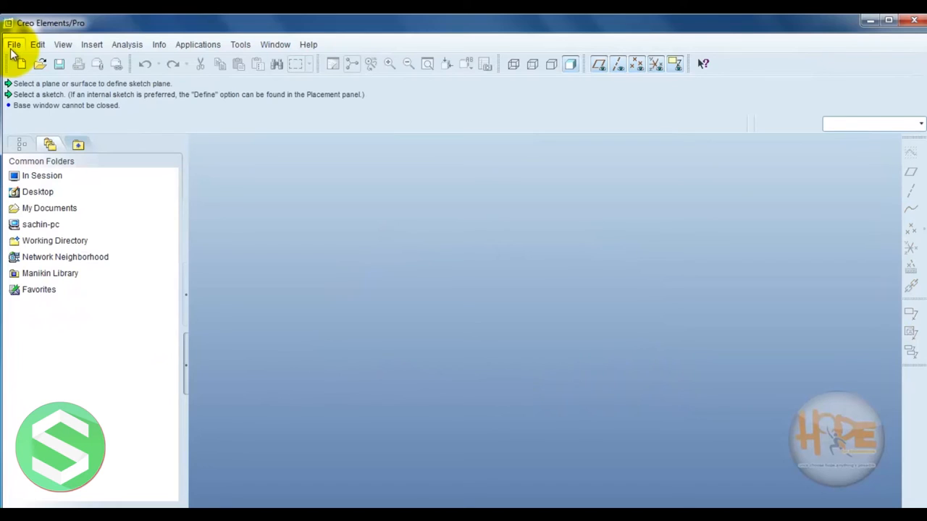
- Create part PRT0073, start a Revolve, and define its sketch placement
click(13, 44)
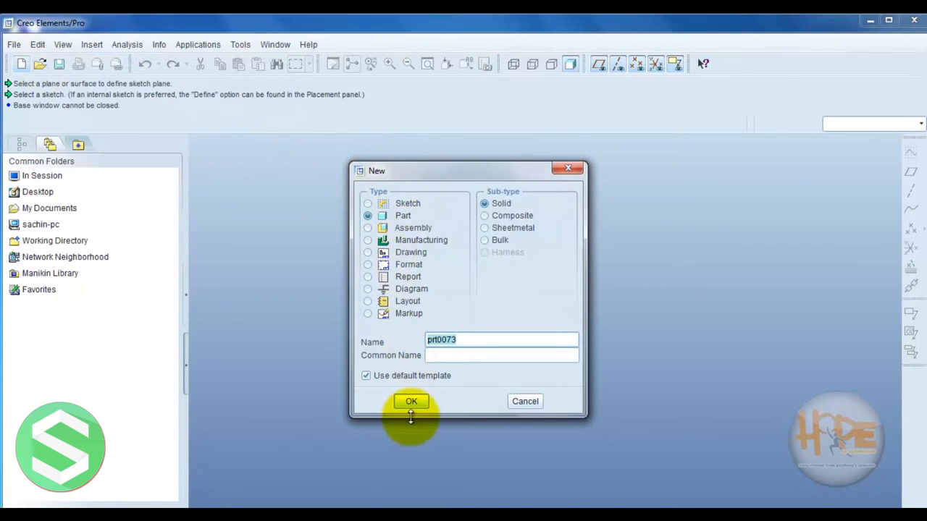
click(410, 401)
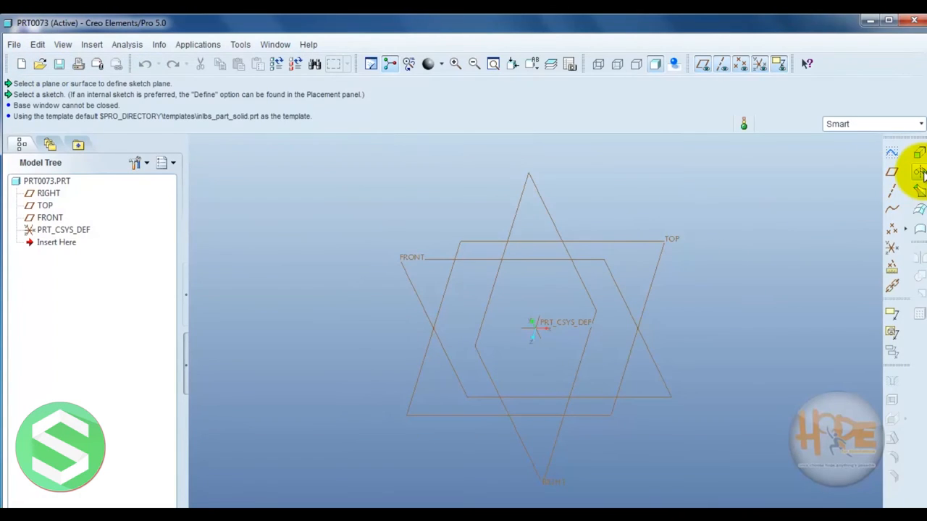
click(892, 172)
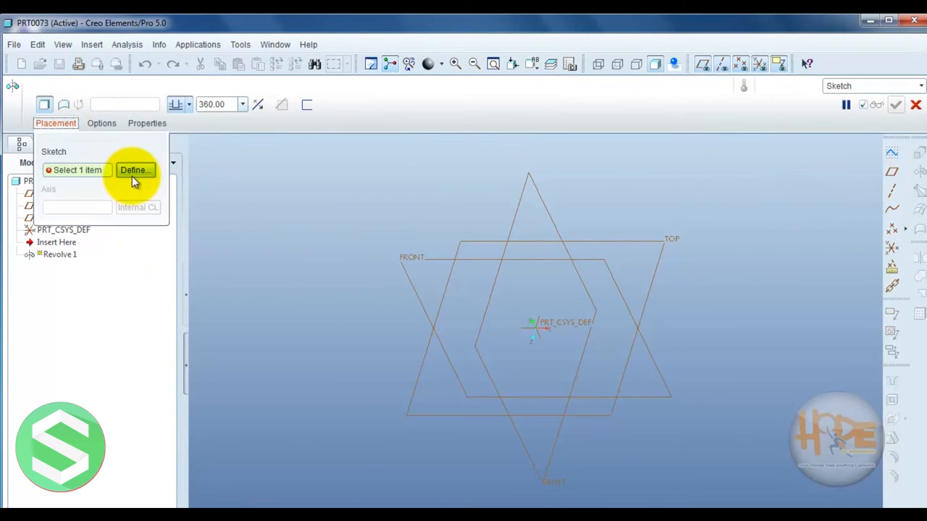
click(134, 169)
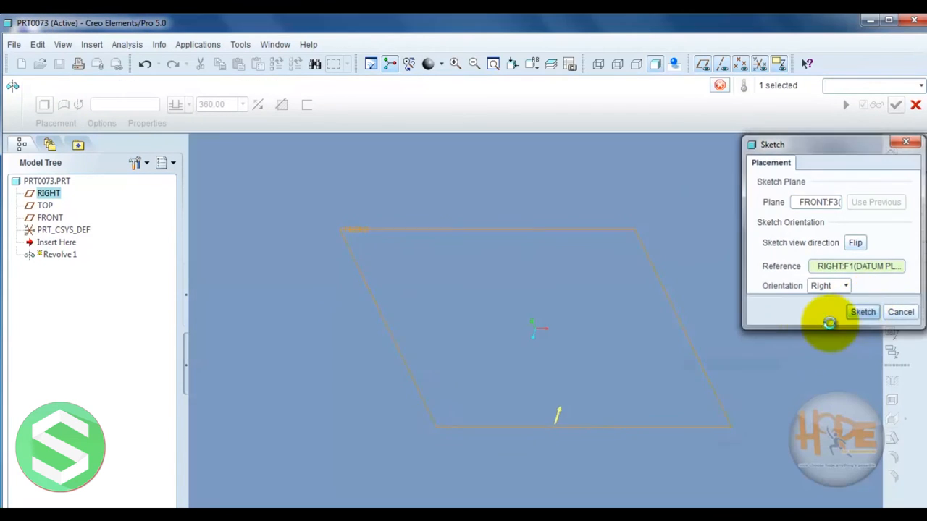
- Sketch the stepped profile on the chosen plane and revolve it into a stepped cylinder
click(863, 313)
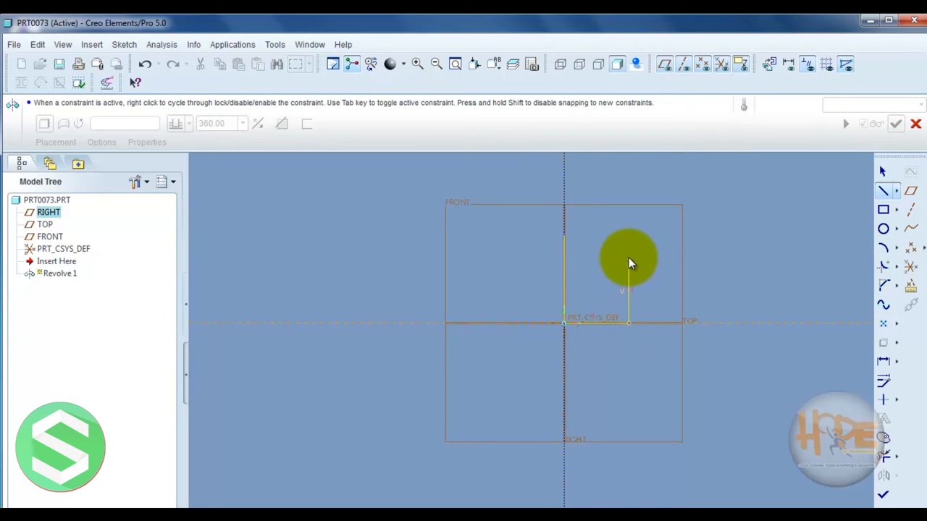
drag(628, 261, 598, 254)
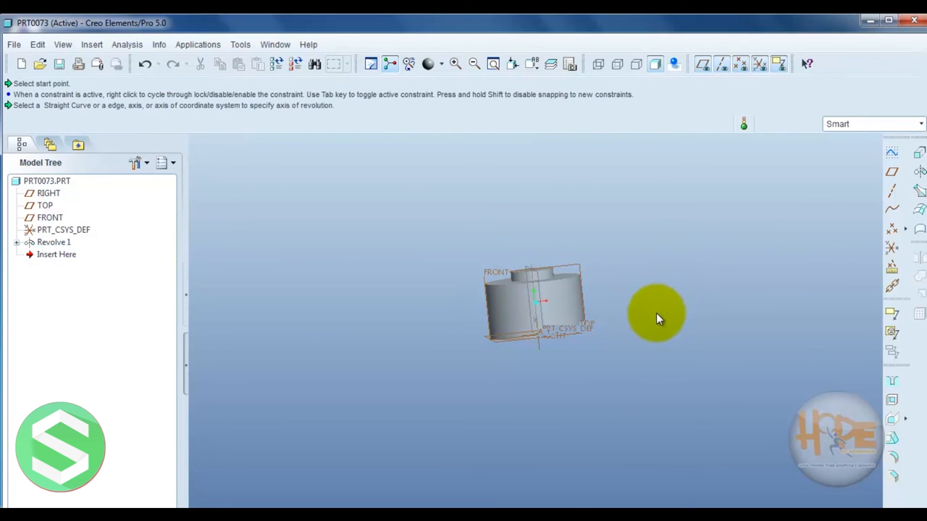
mouse_move(892, 400)
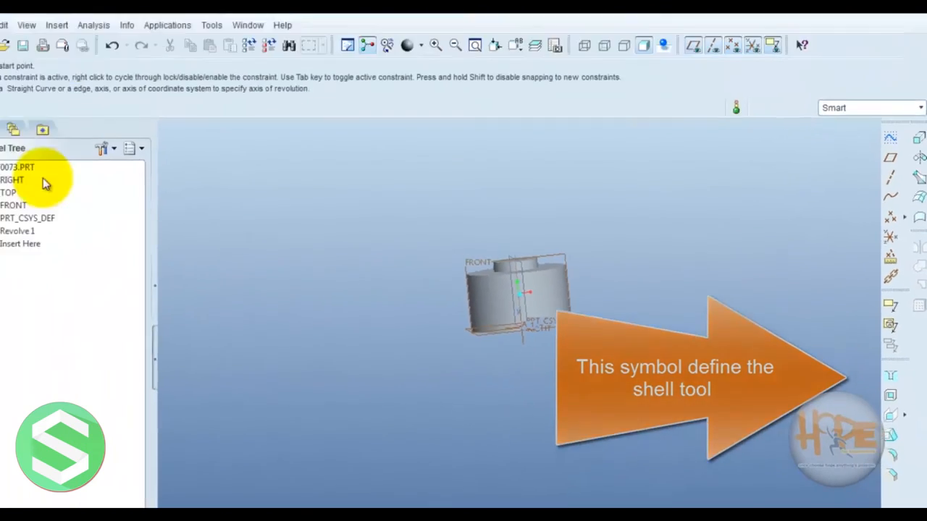
- Open the Insert menu to list features such as Shell
click(131, 59)
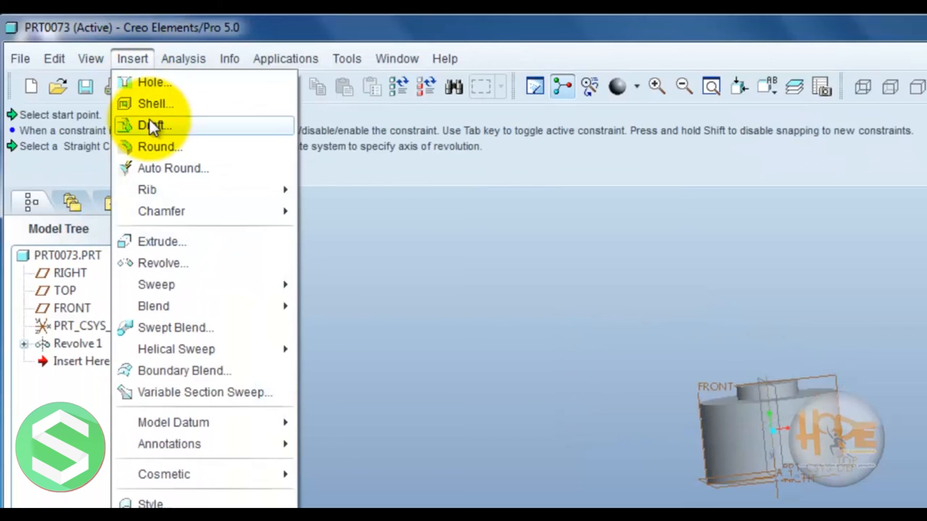
- Shell the stepped cylinder with 8.00 wall thickness, removing the top faces
click(152, 103)
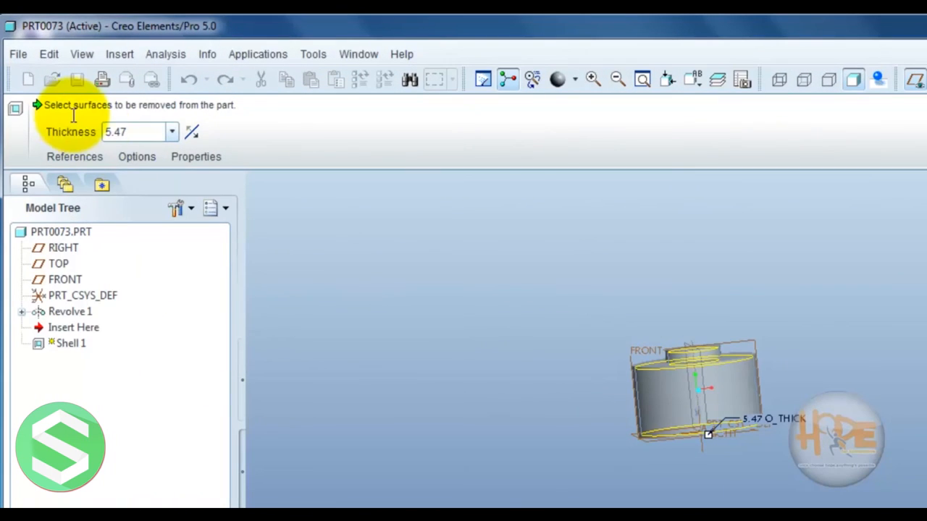
click(134, 131)
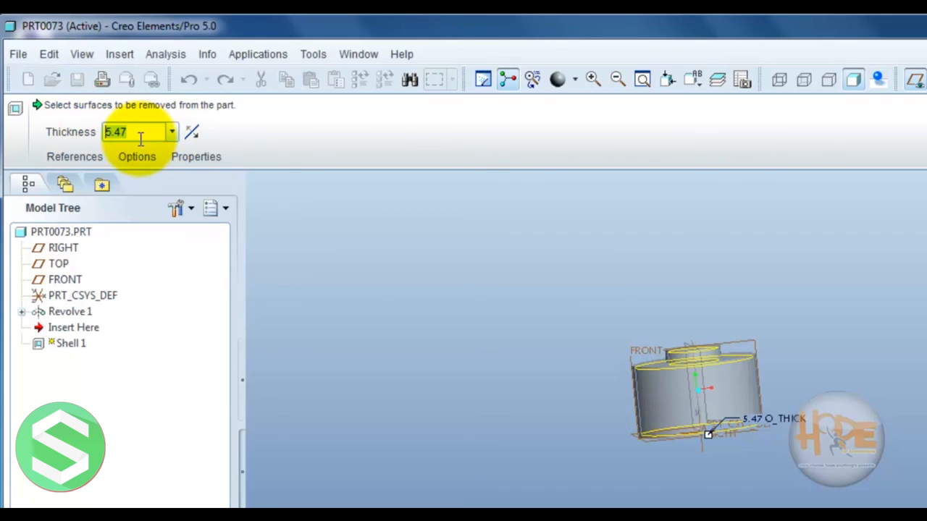
text(8.00)
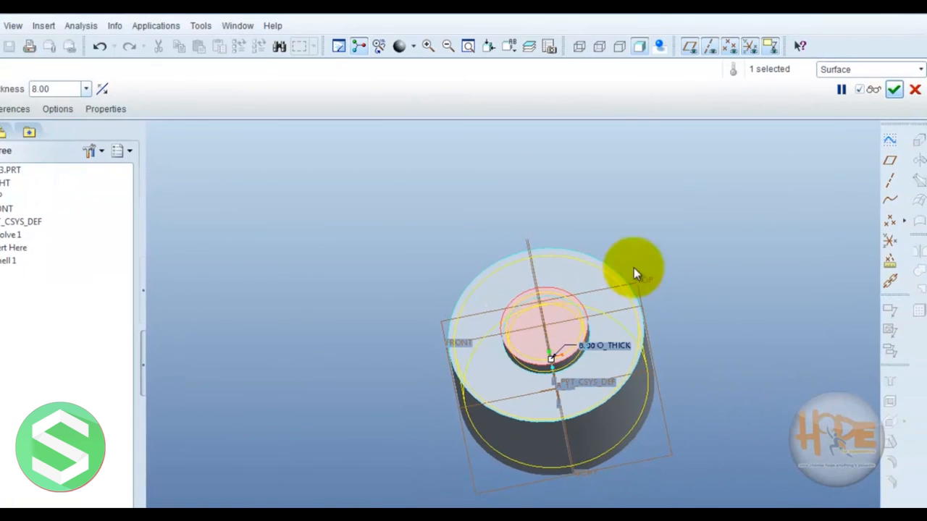
mouse_move(550, 320)
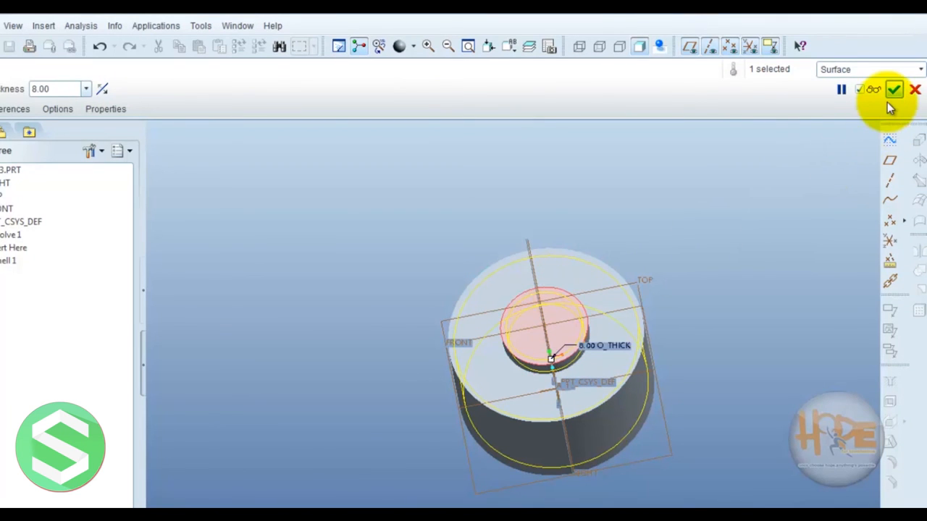
click(894, 89)
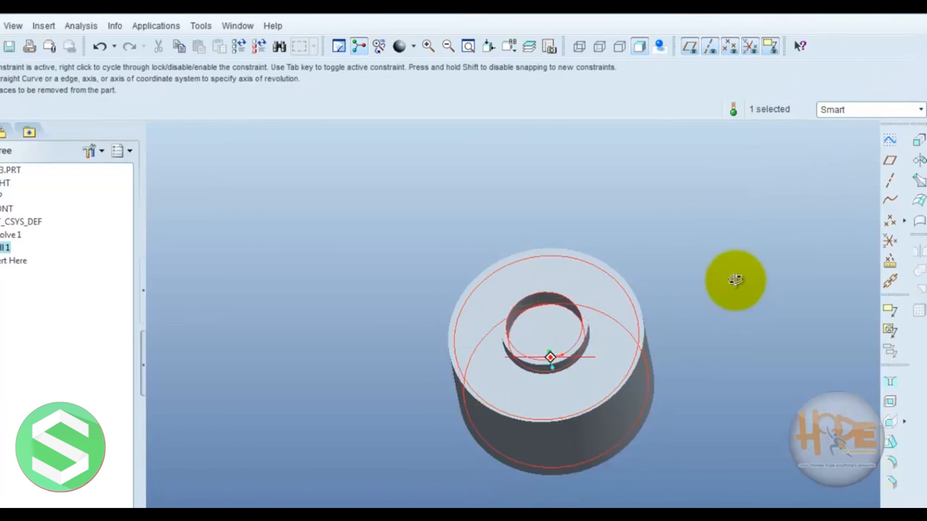